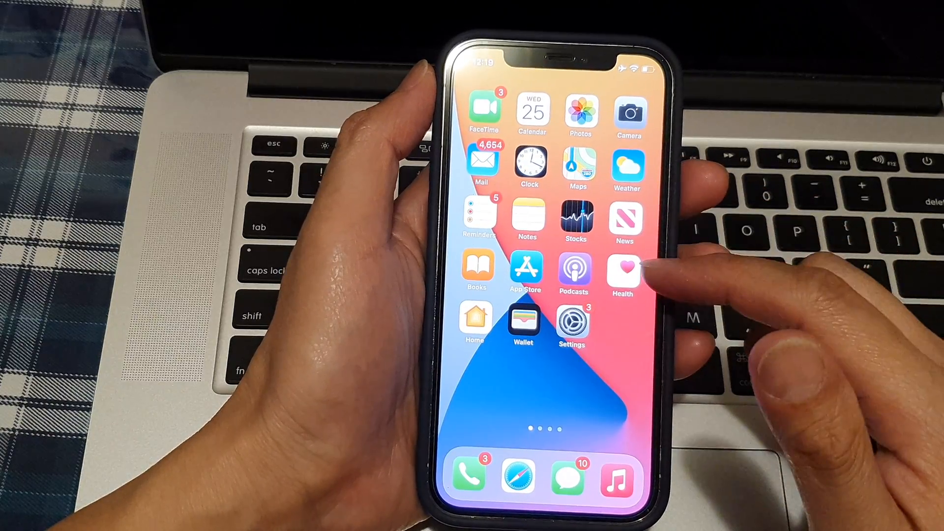
- Launch Calendar from the Home Screen, showing August 2021
{"action": "left_click", "coordinate": [532, 112]}
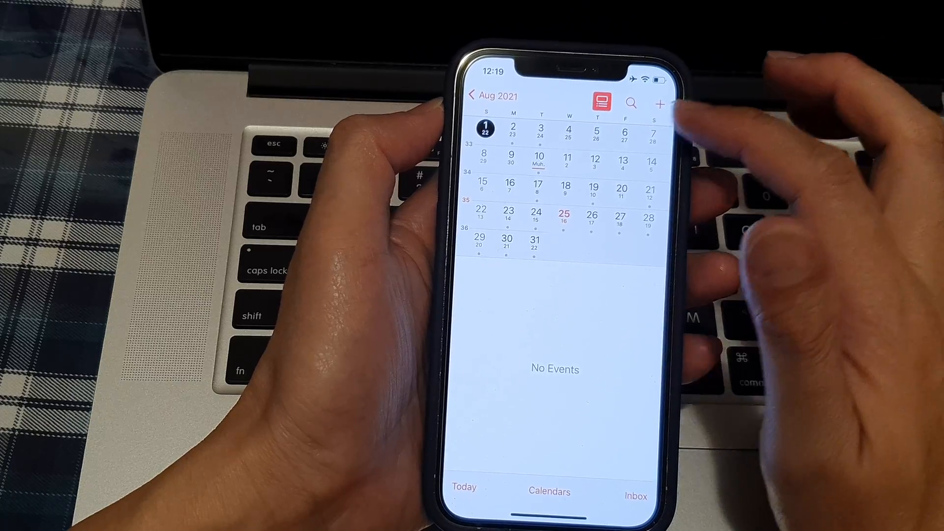
- Search the calendar for 'Bunnin' to find the Meet at bunnings events
{"action": "left_click", "coordinate": [630, 103]}
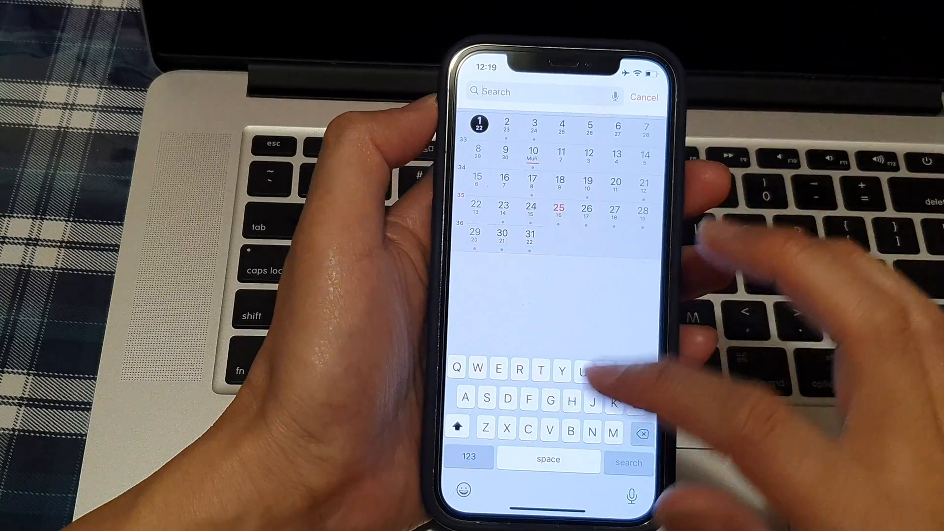
{"action": "type", "text": "Bunni"}
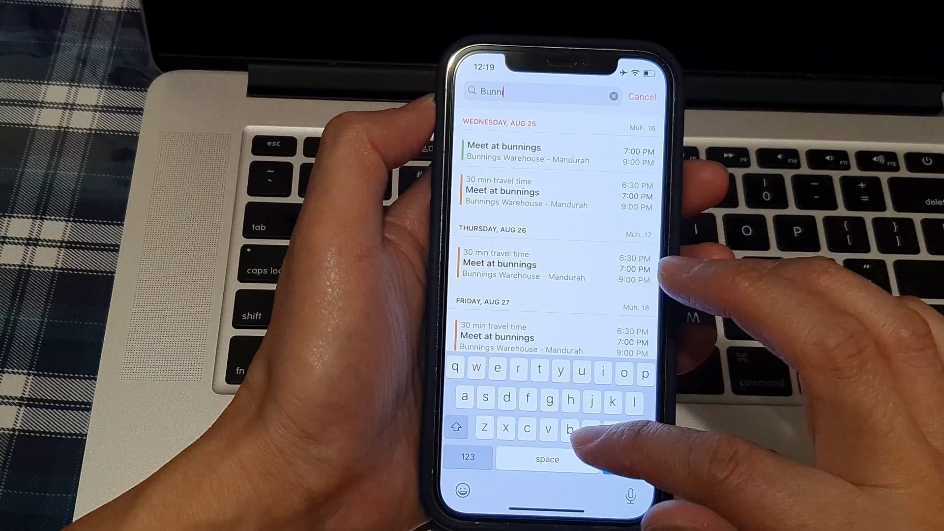
{"action": "type", "text": "n"}
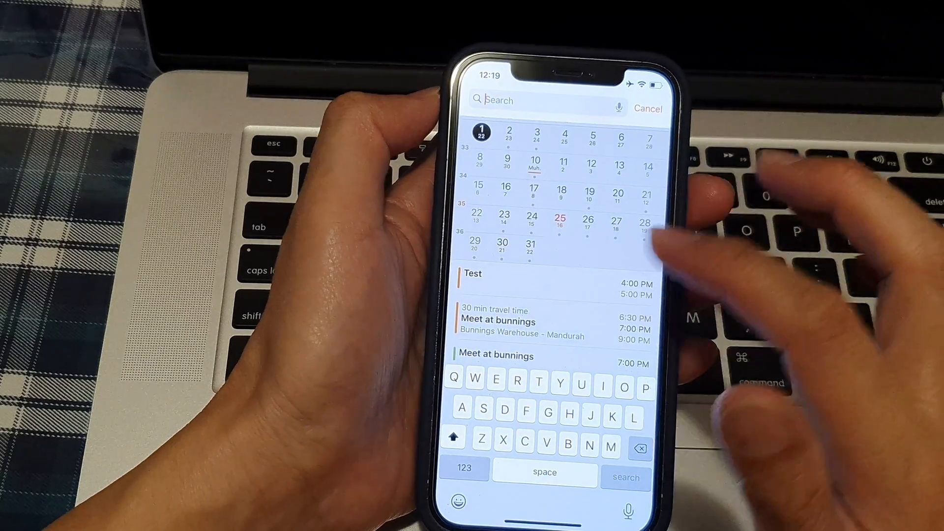
- Cancel the search and select August 25 in the month view
{"action": "left_click", "coordinate": [648, 108]}
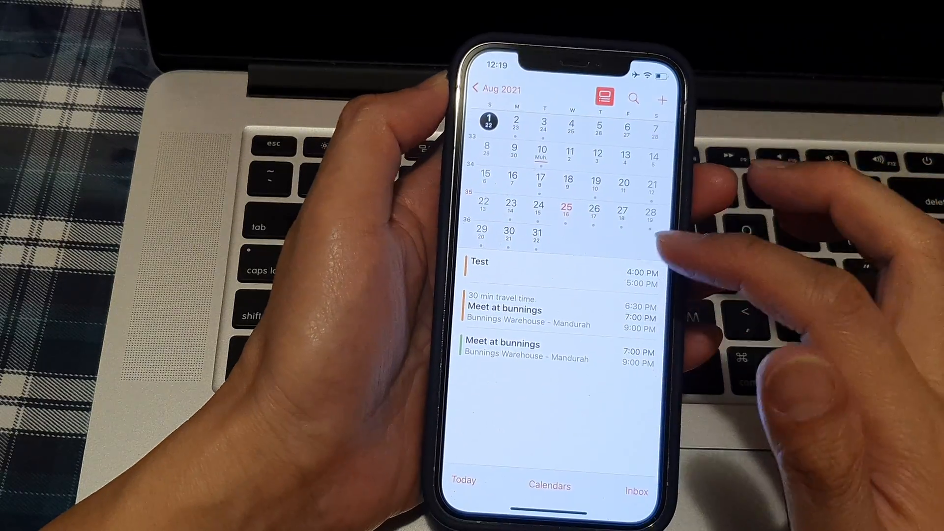
{"action": "left_click", "coordinate": [565, 212]}
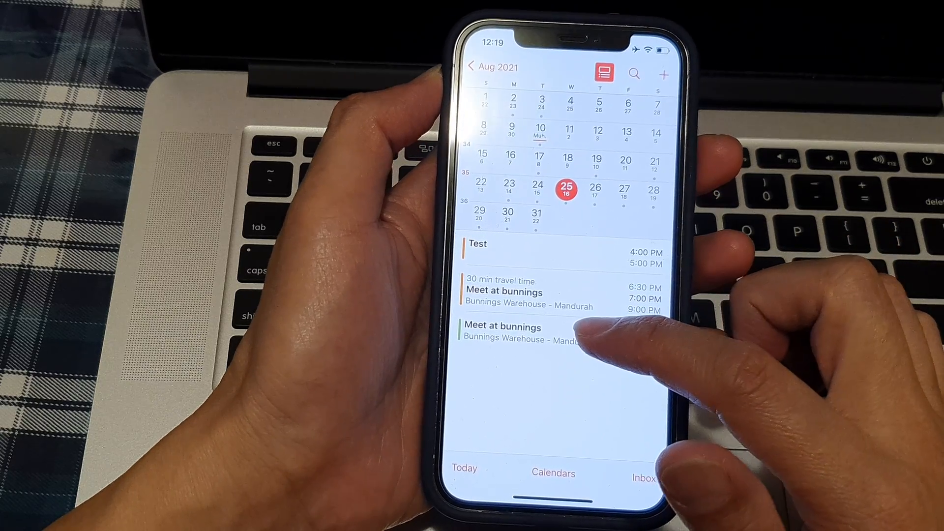
- Delete the 7–9 PM Meet at bunnings event on Aug 25 from its quick actions
{"action": "left_click", "coordinate": [503, 334]}
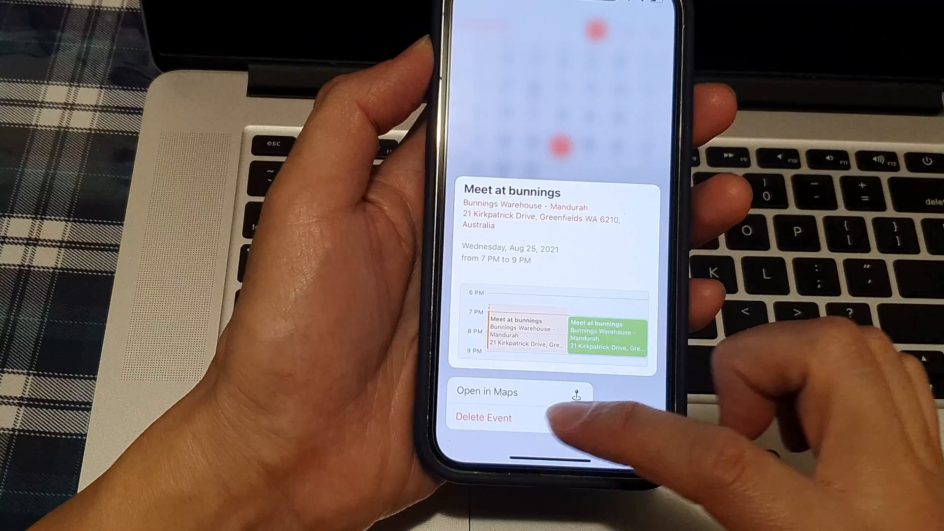
{"action": "left_click", "coordinate": [483, 417]}
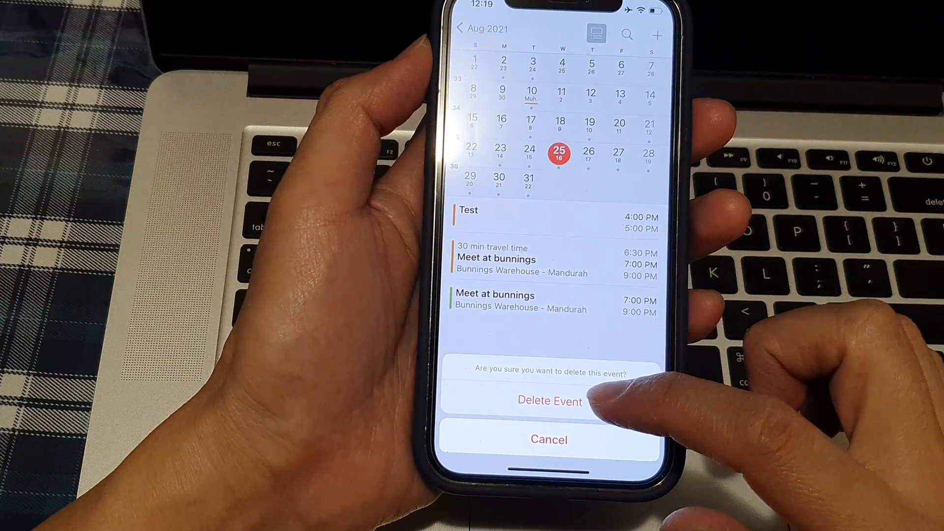
{"action": "left_click", "coordinate": [549, 401]}
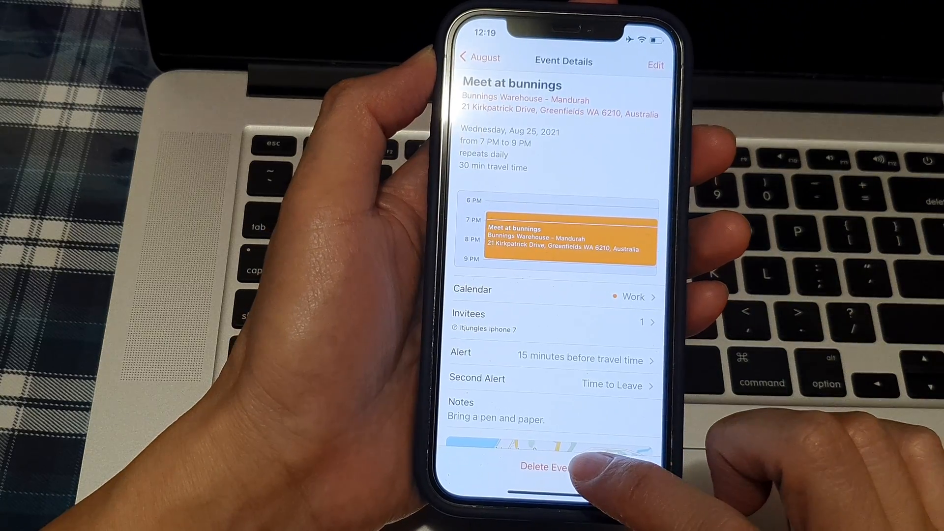
- Delete all future occurrences of the repeating Meet at bunnings event and return to August
{"action": "left_click", "coordinate": [550, 466]}
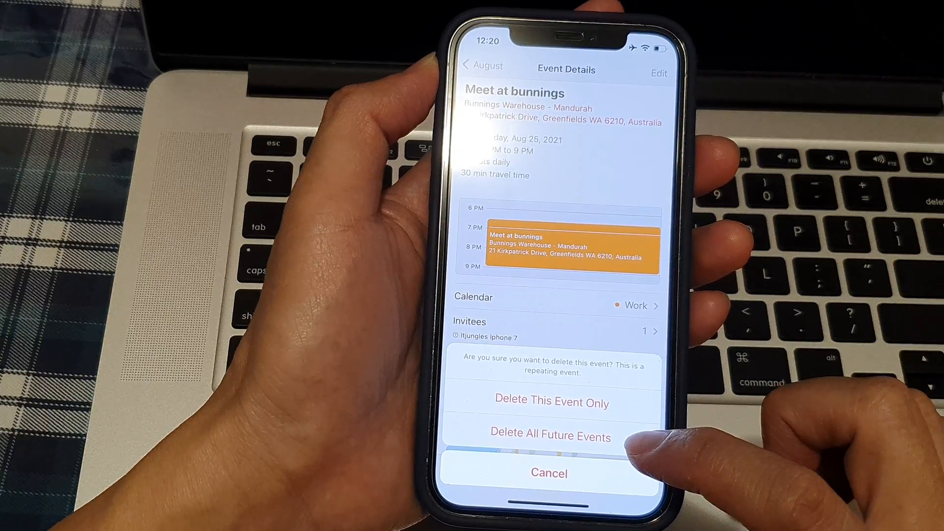
{"action": "left_click", "coordinate": [548, 472]}
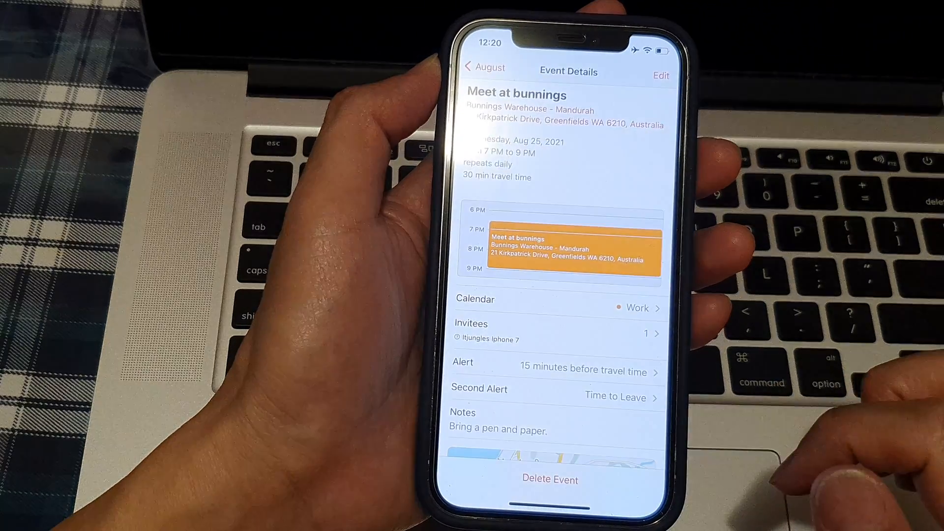
{"action": "left_click", "coordinate": [485, 67]}
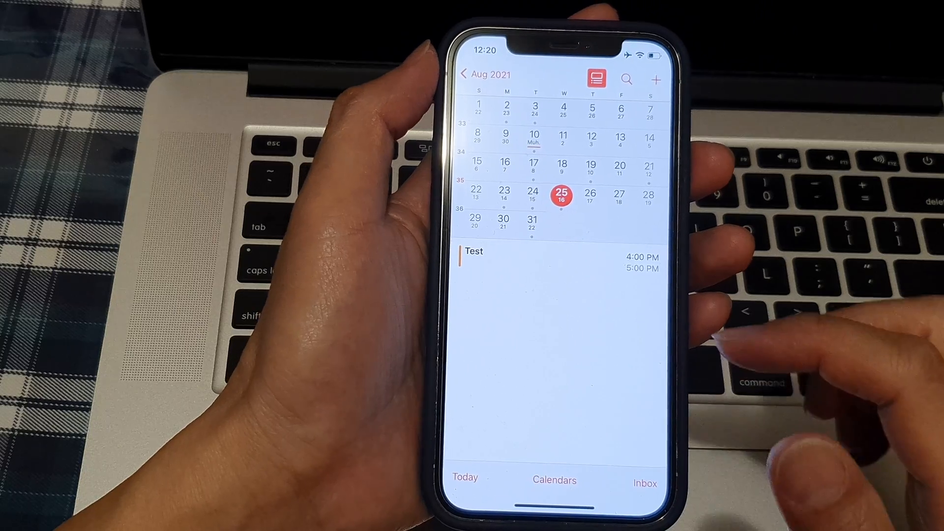